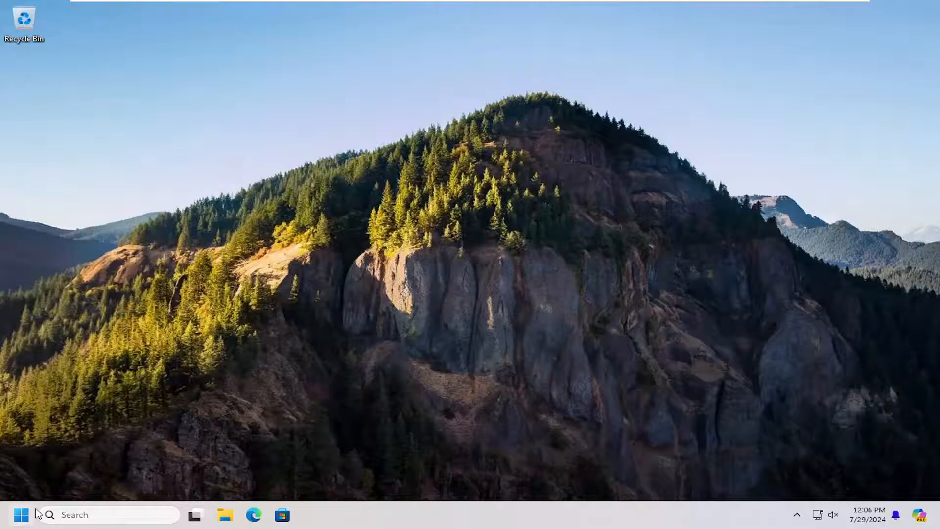
- Search the Start menu for "settings" so the Settings app appears as best match
type("settings")
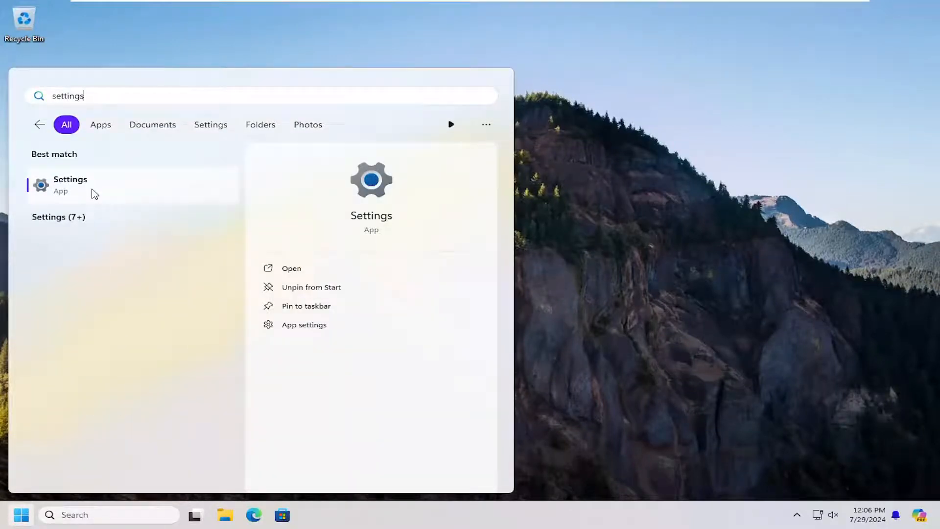
- Launch Settings and go to the Accessibility page
left_click(70, 184)
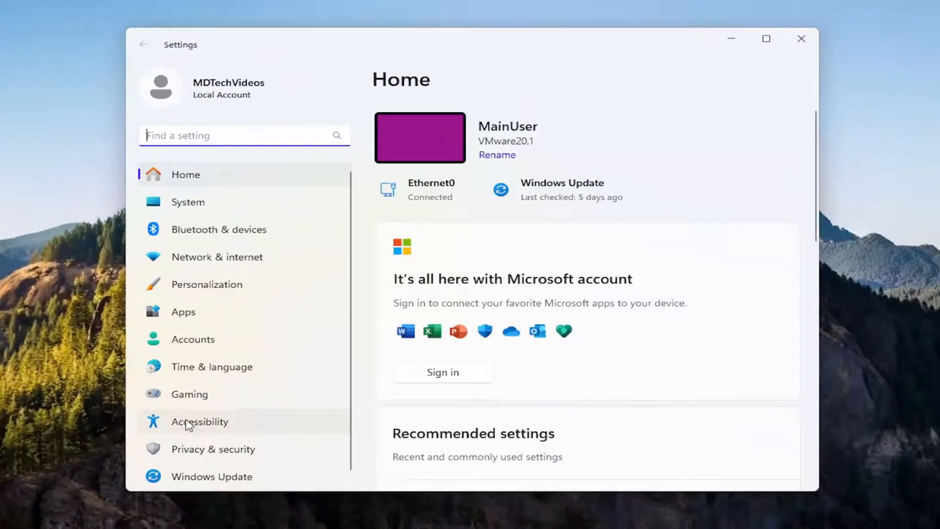
left_click(200, 421)
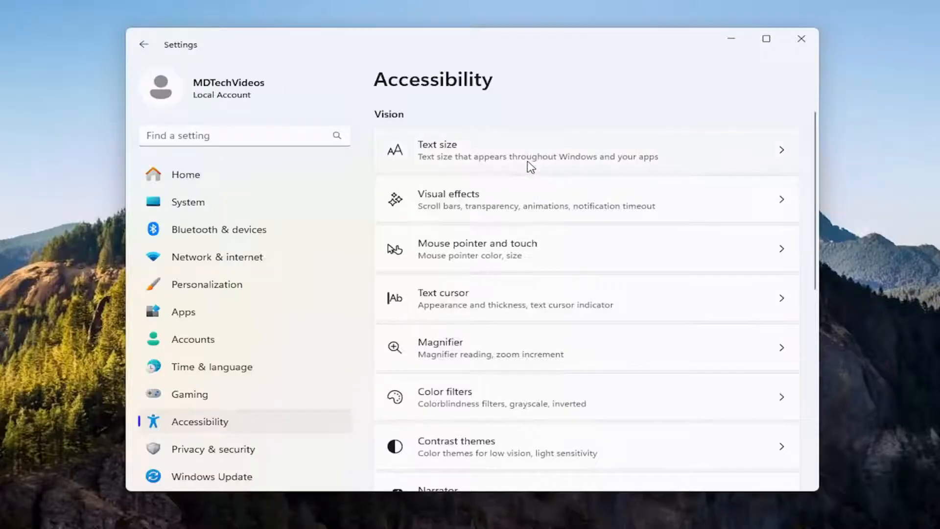
- Reach the Keyboard page with Sticky keys and Filter keys off, then close Settings
scroll("down", 3)
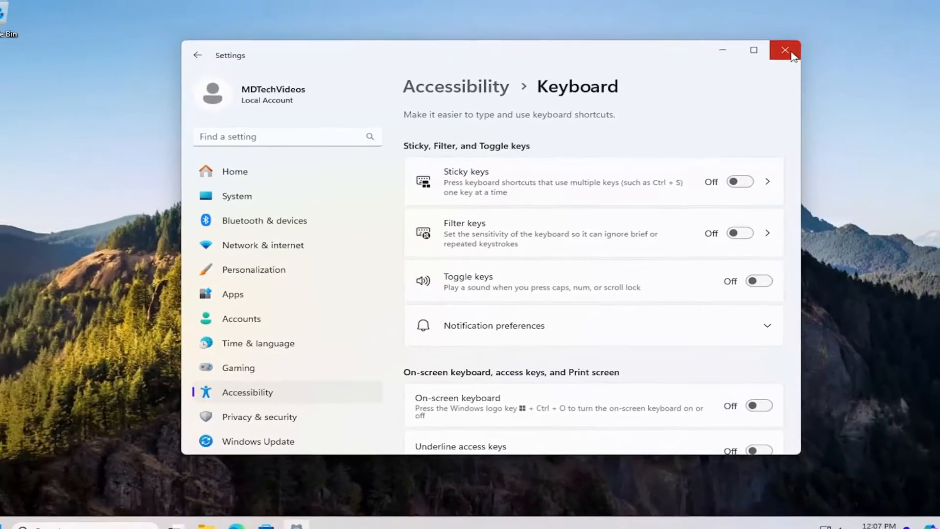
left_click(784, 50)
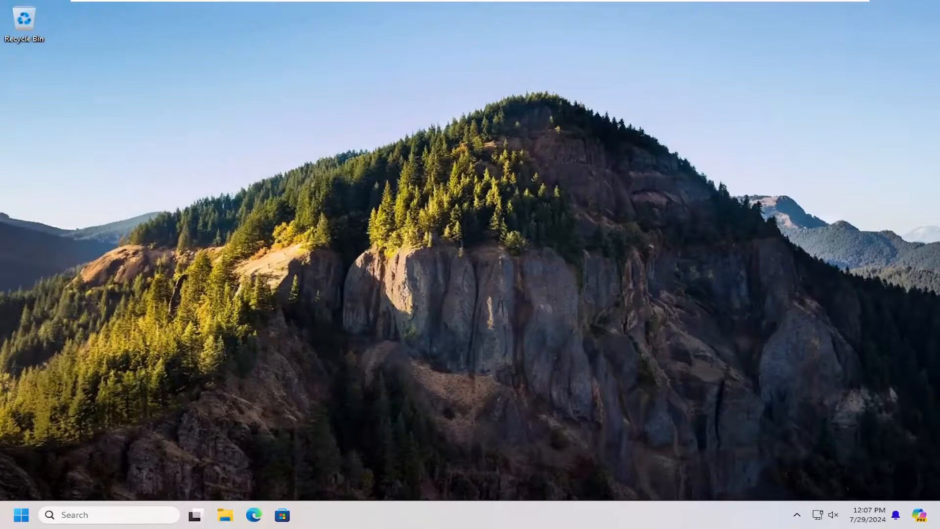